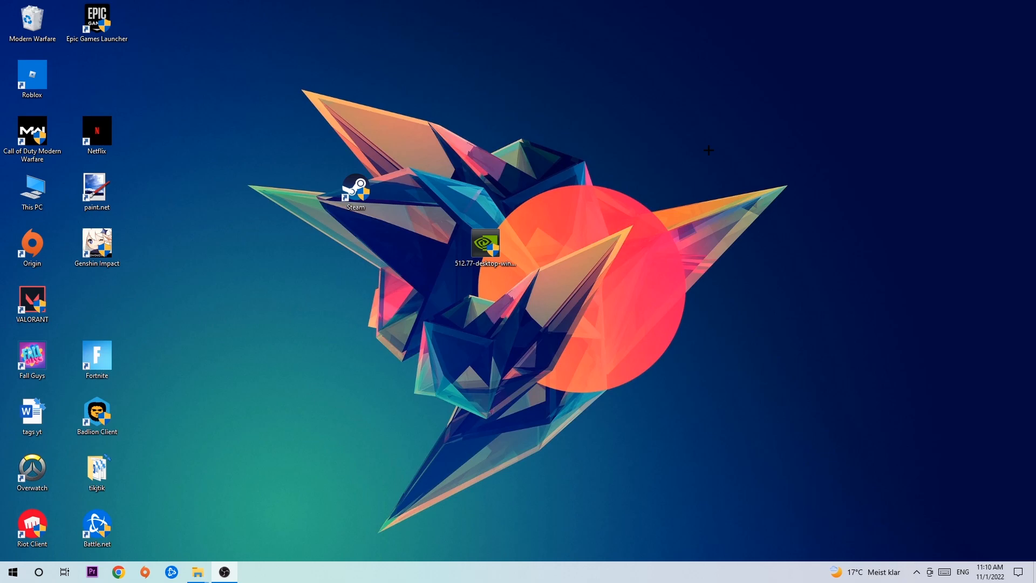
mouse_move(452, 582)
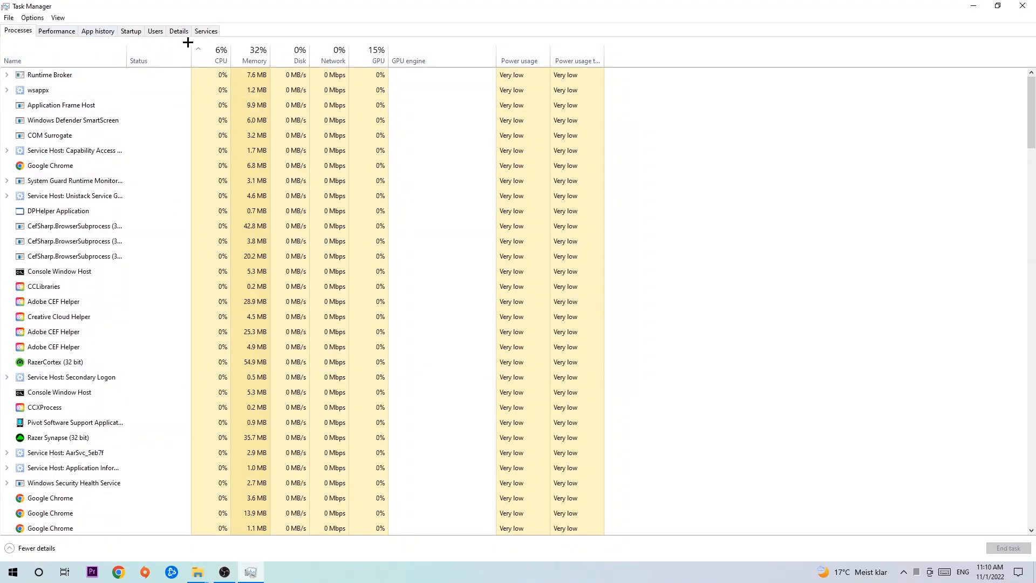
- Sort the Task Manager process list by CPU usage and select the Task Manager entry
click(220, 50)
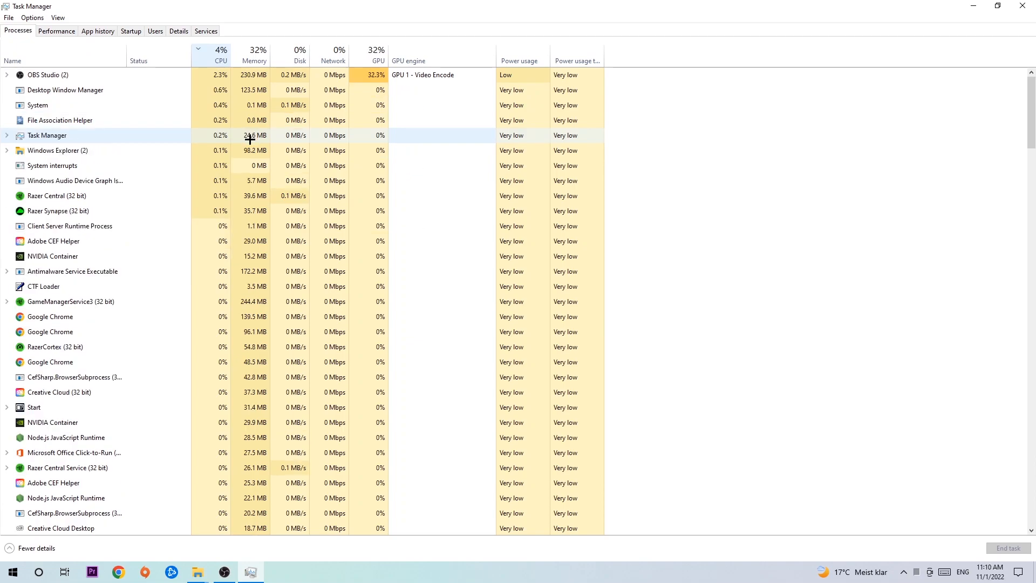
click(377, 55)
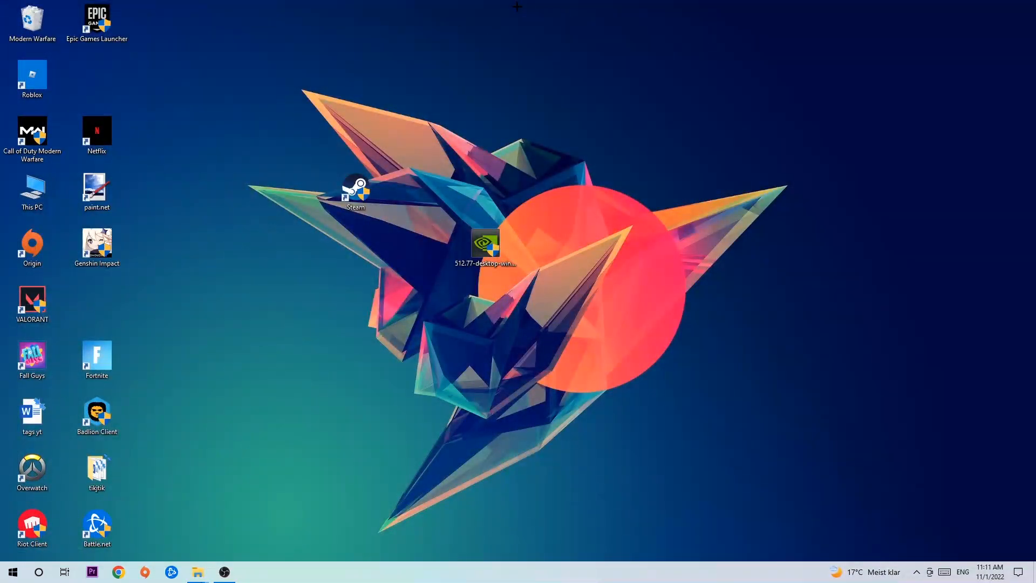
mouse_move(460, 117)
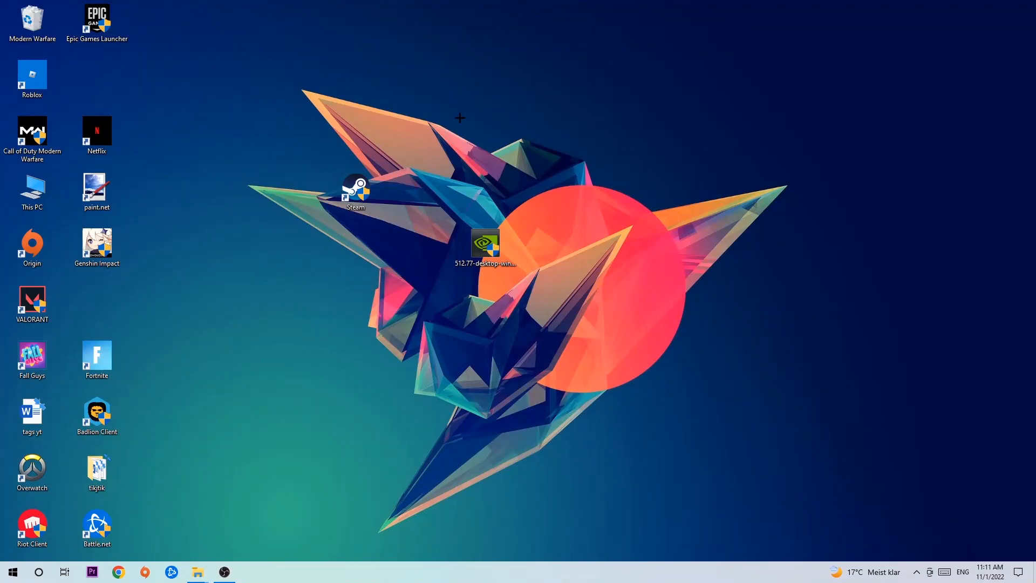
- Reach the Gaming section's Xbox Game Bar page from Start via Settings
click(12, 572)
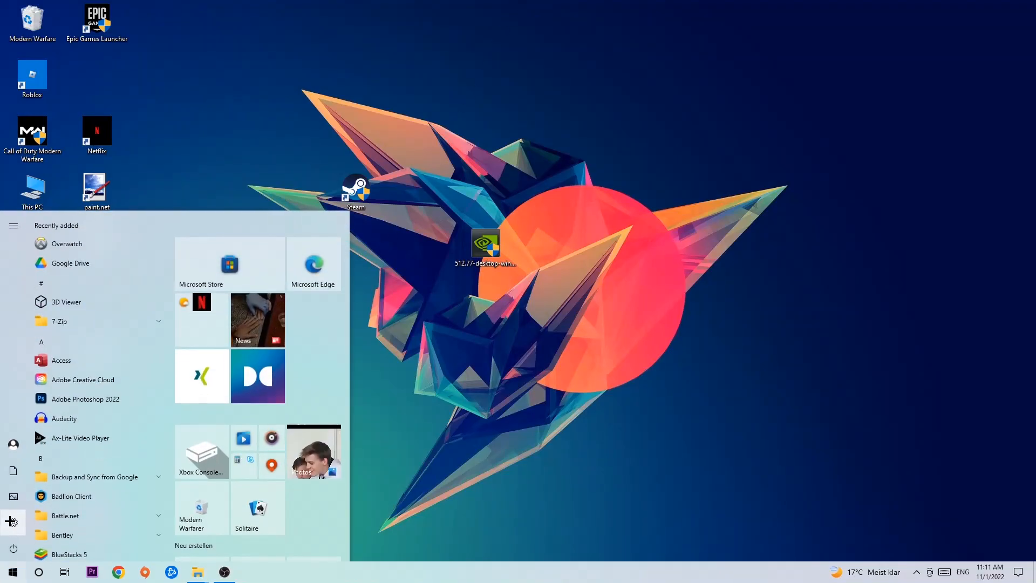
click(12, 521)
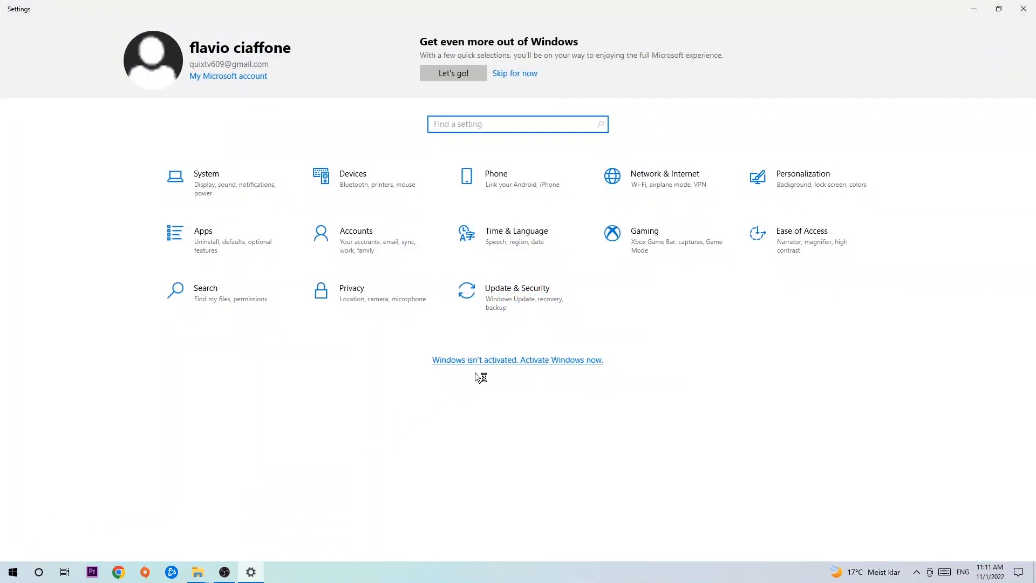
click(643, 231)
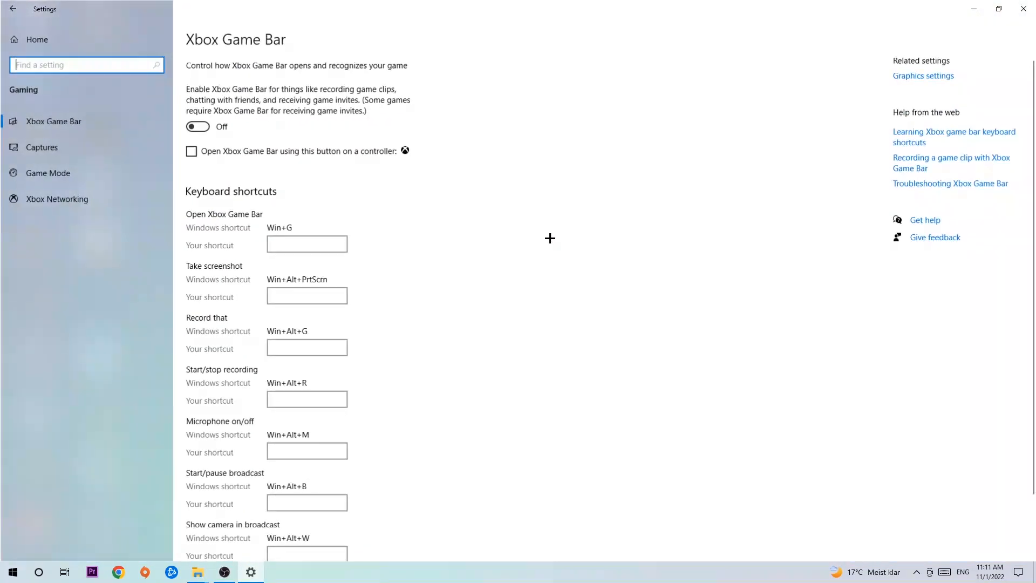
mouse_move(86, 122)
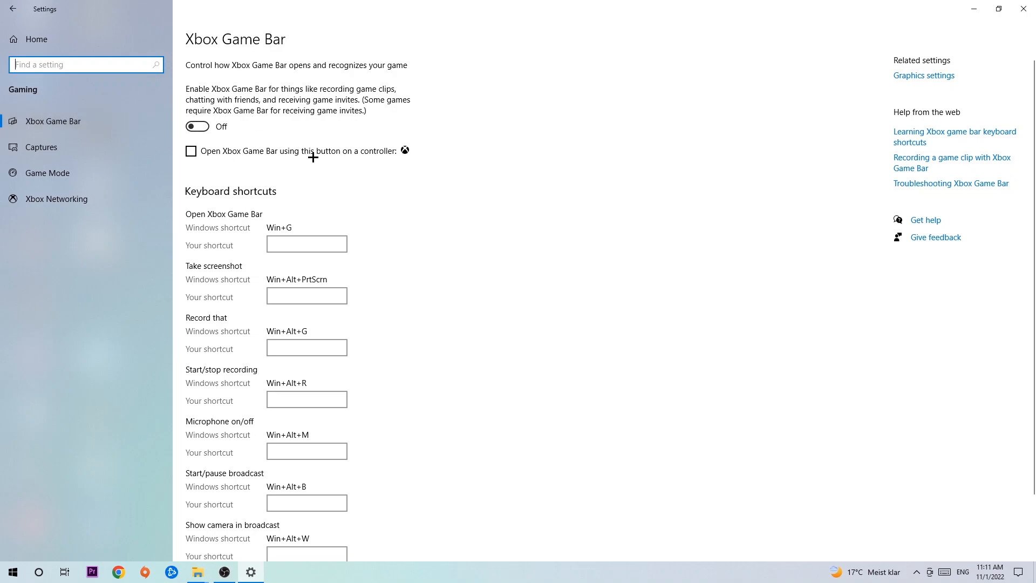
mouse_move(304, 133)
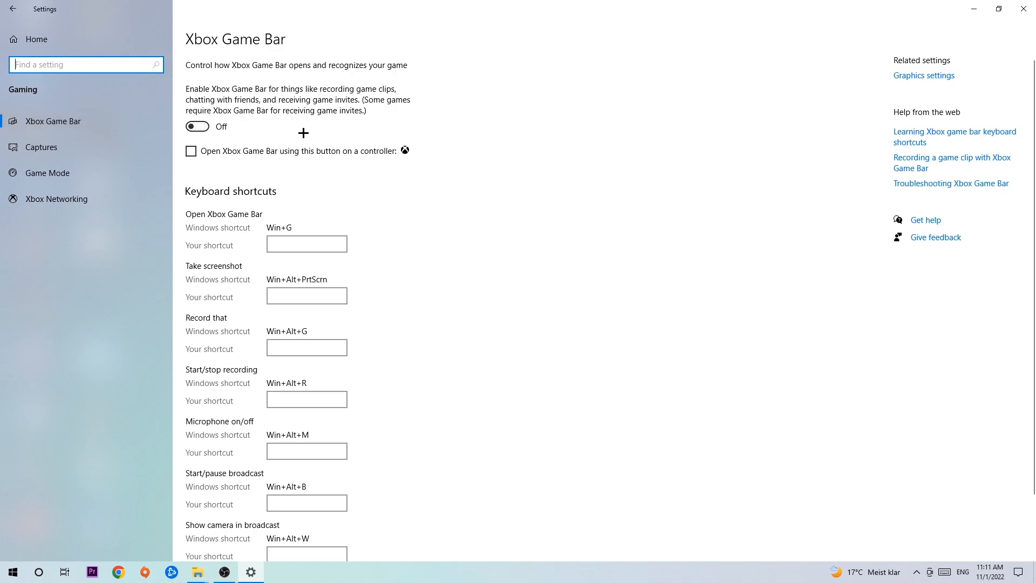
mouse_move(297, 131)
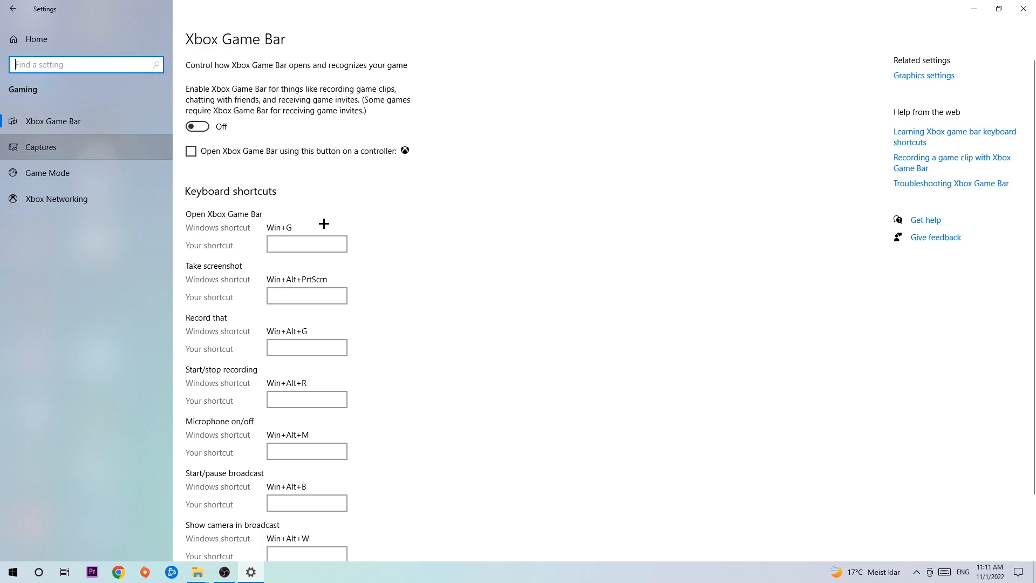
mouse_move(333, 225)
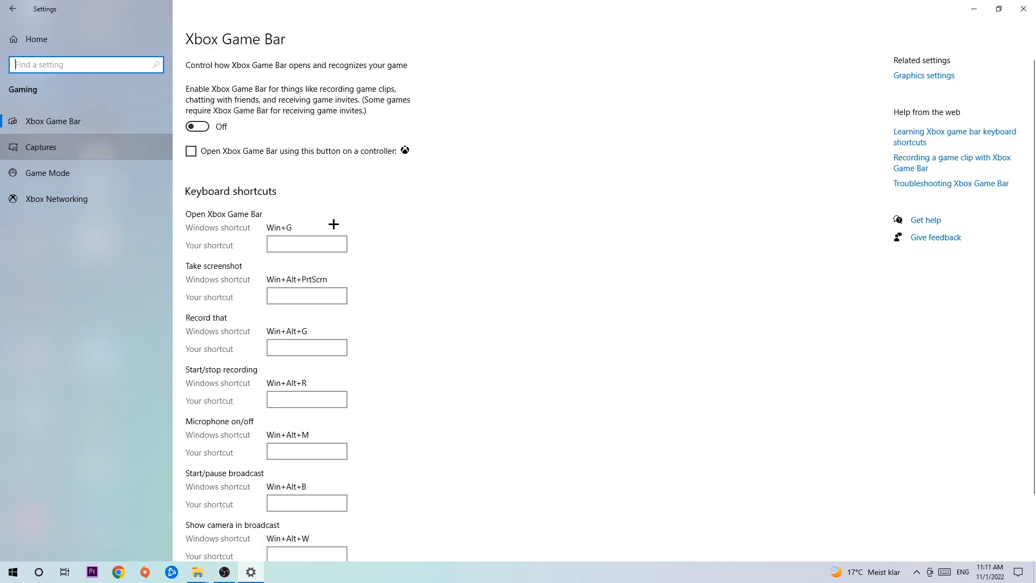
mouse_move(131, 174)
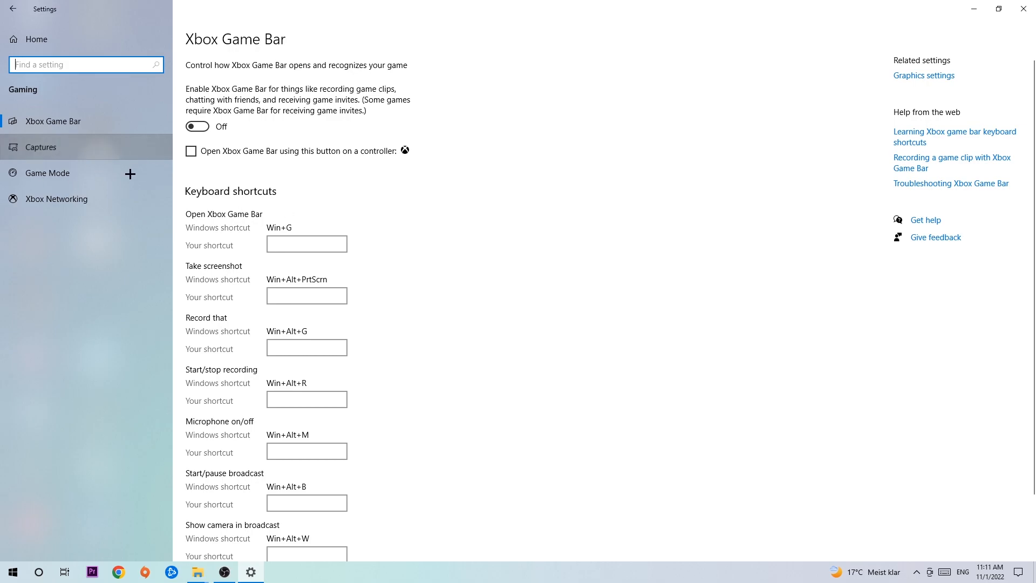
- View Captures with background recording off, then Game Mode showing it on
click(41, 147)
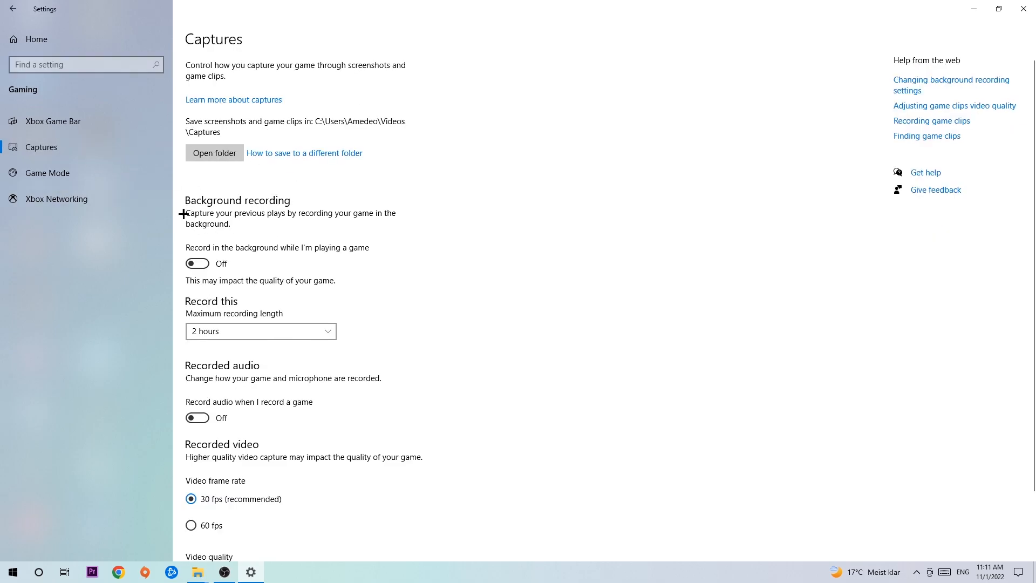
mouse_move(199, 255)
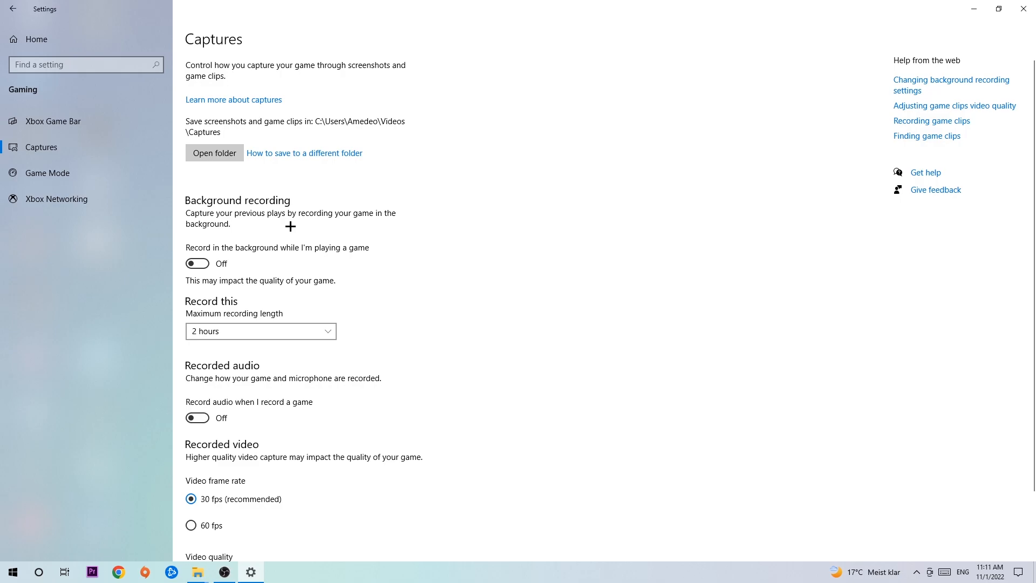
click(47, 173)
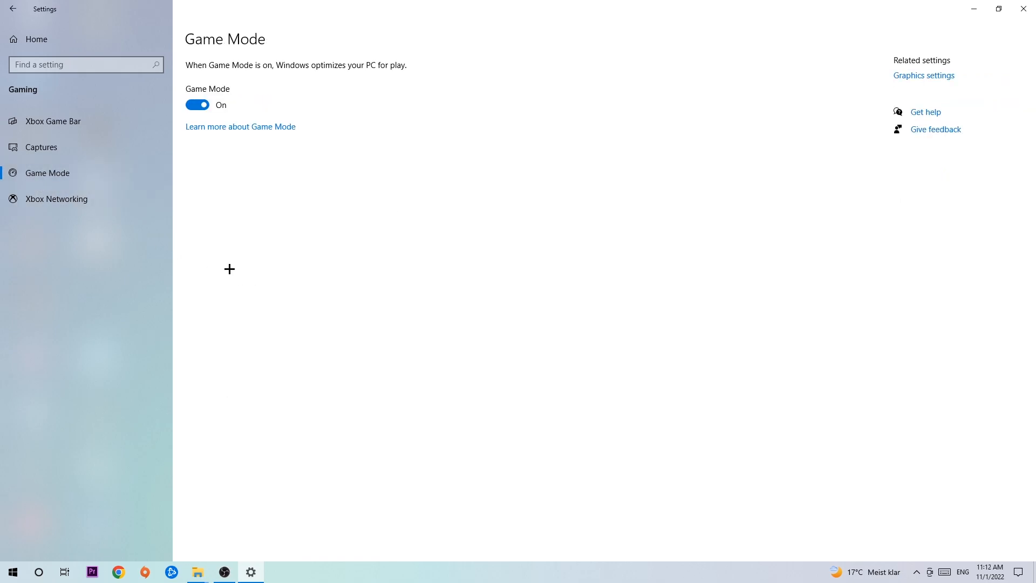
mouse_move(239, 253)
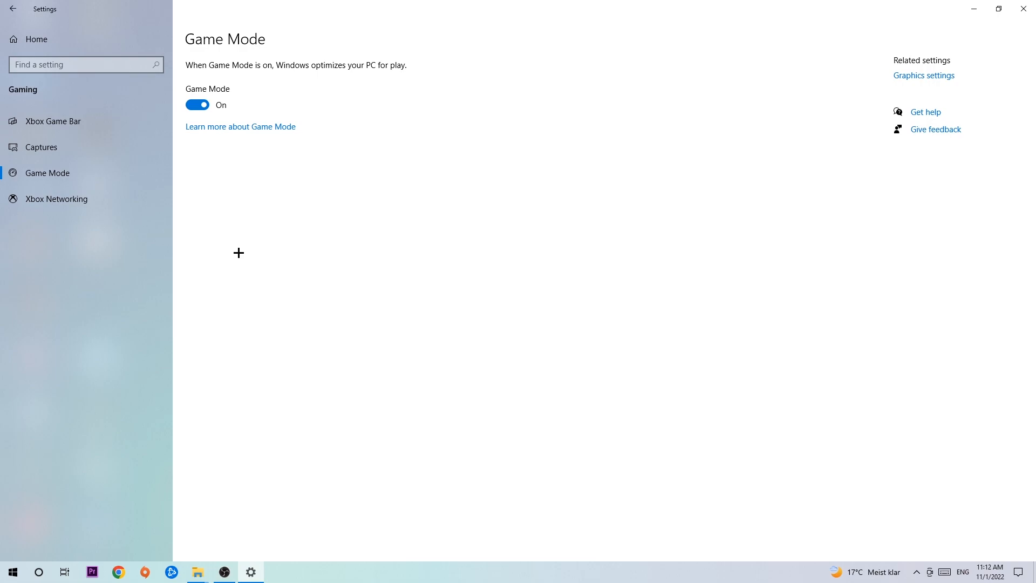
mouse_move(225, 181)
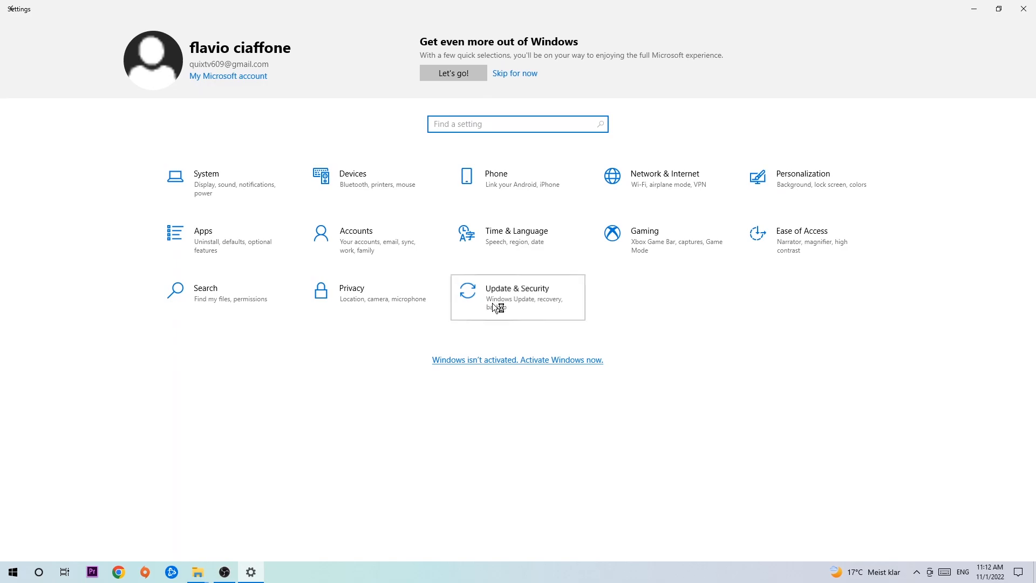
- Show the Windows Update page under Update & Security, reporting the system up to date
click(517, 292)
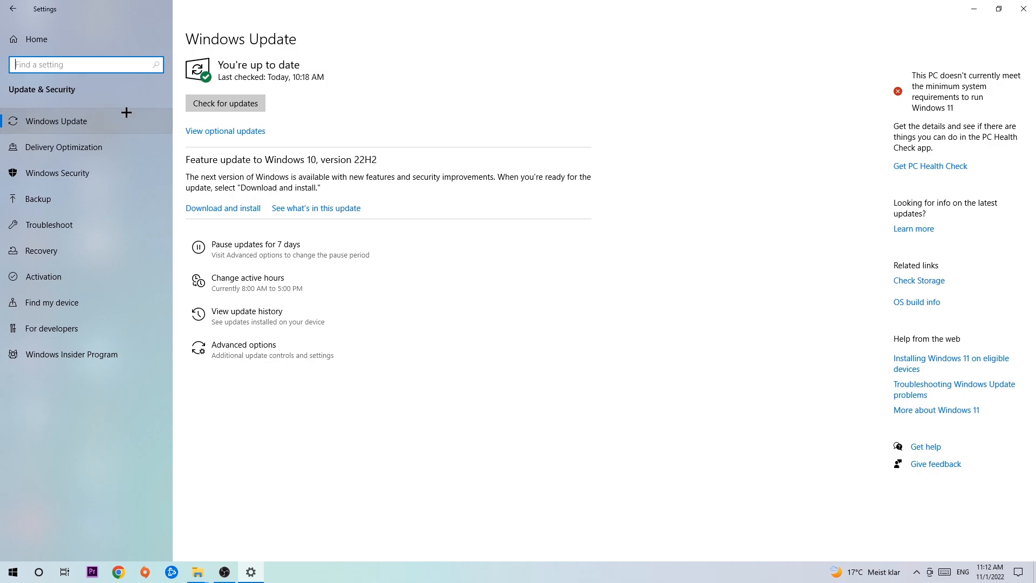
mouse_move(1024, 9)
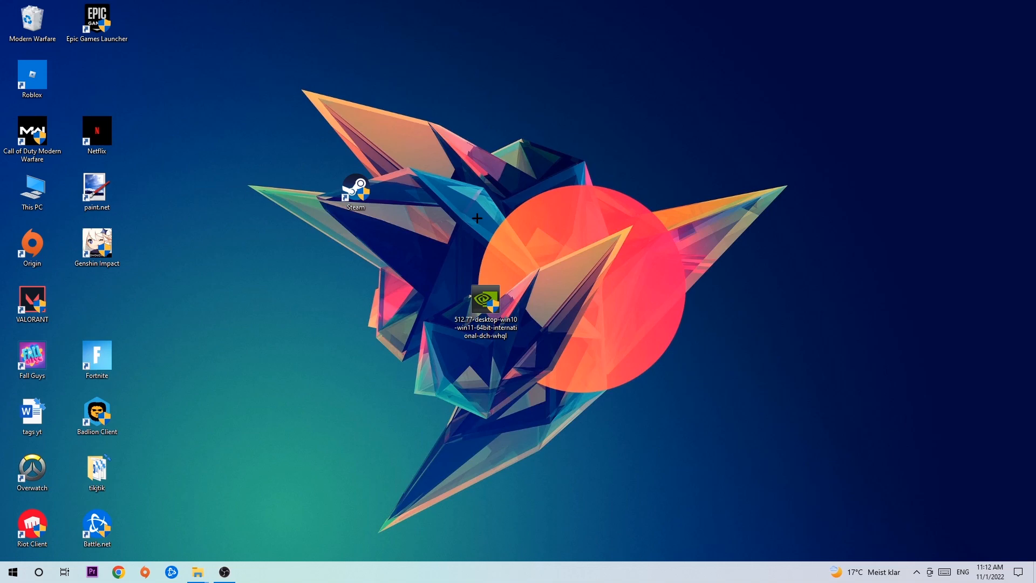
mouse_move(472, 204)
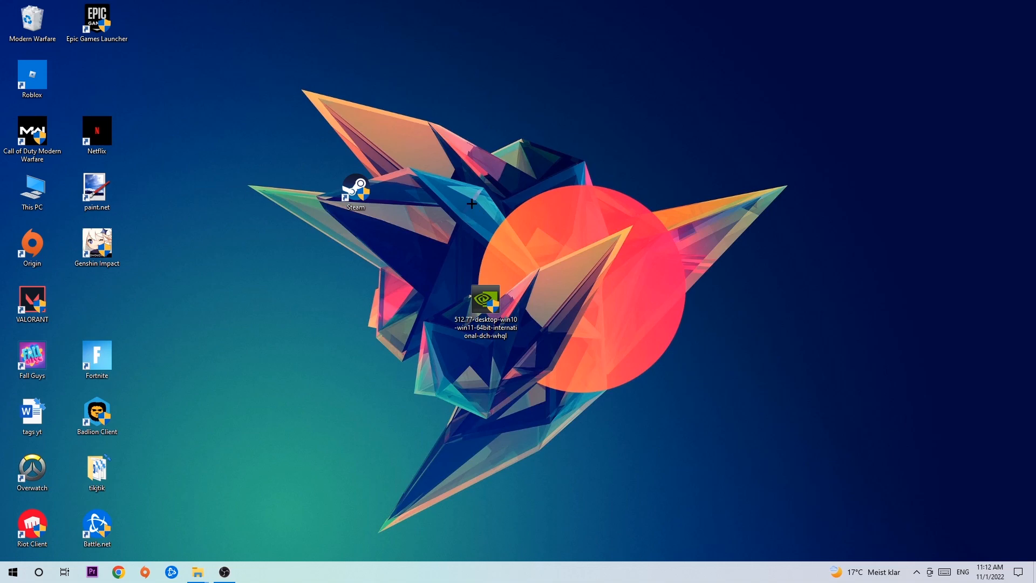
mouse_move(408, 193)
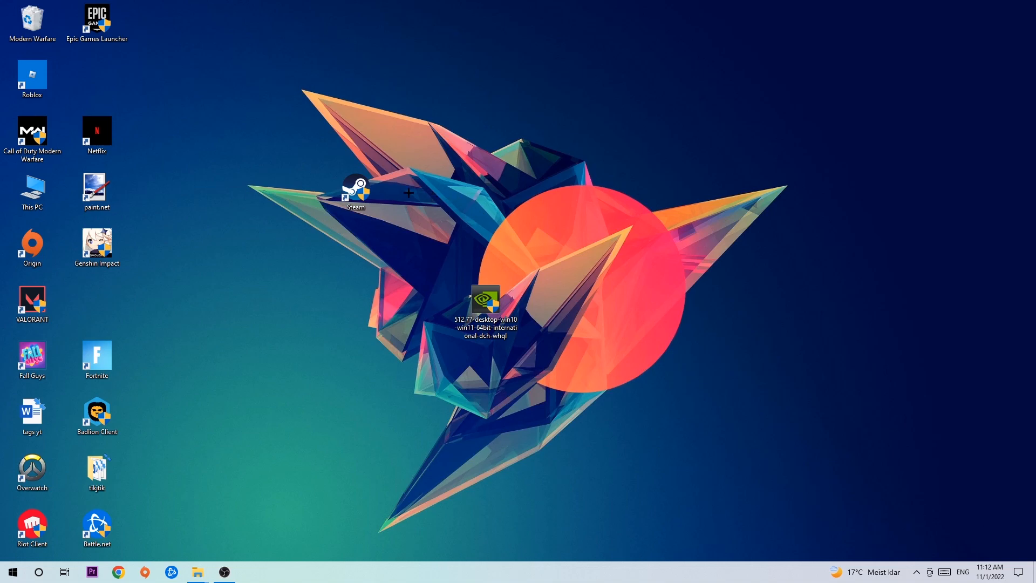